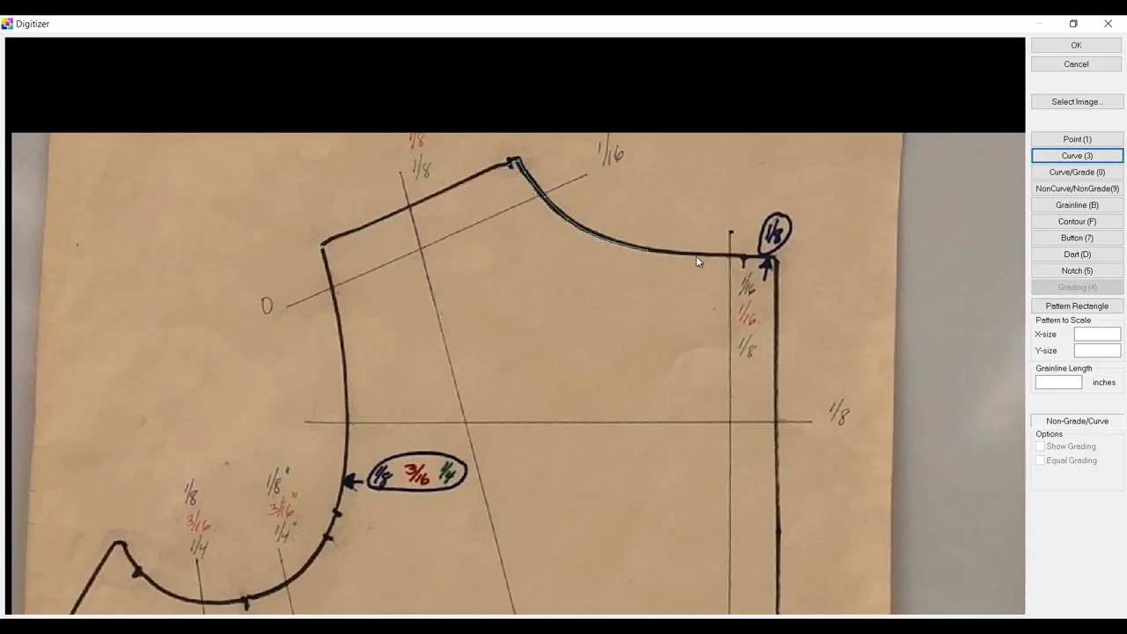
- Digitize the circled 1/8 corner as a graded point and continue along the edge
click(1076, 171)
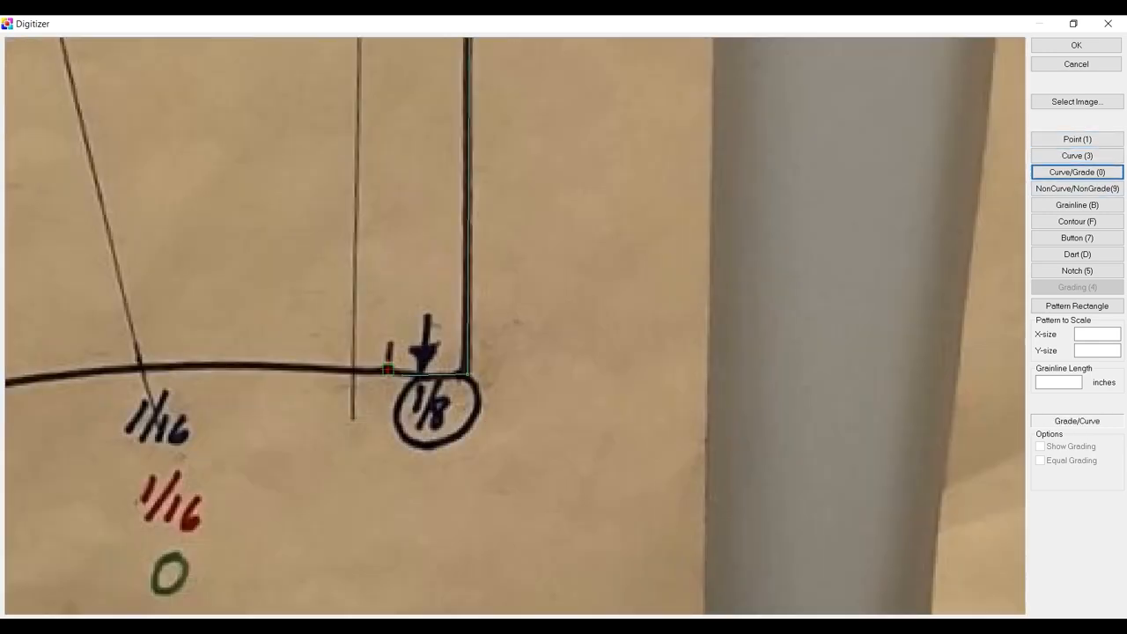
click(1077, 156)
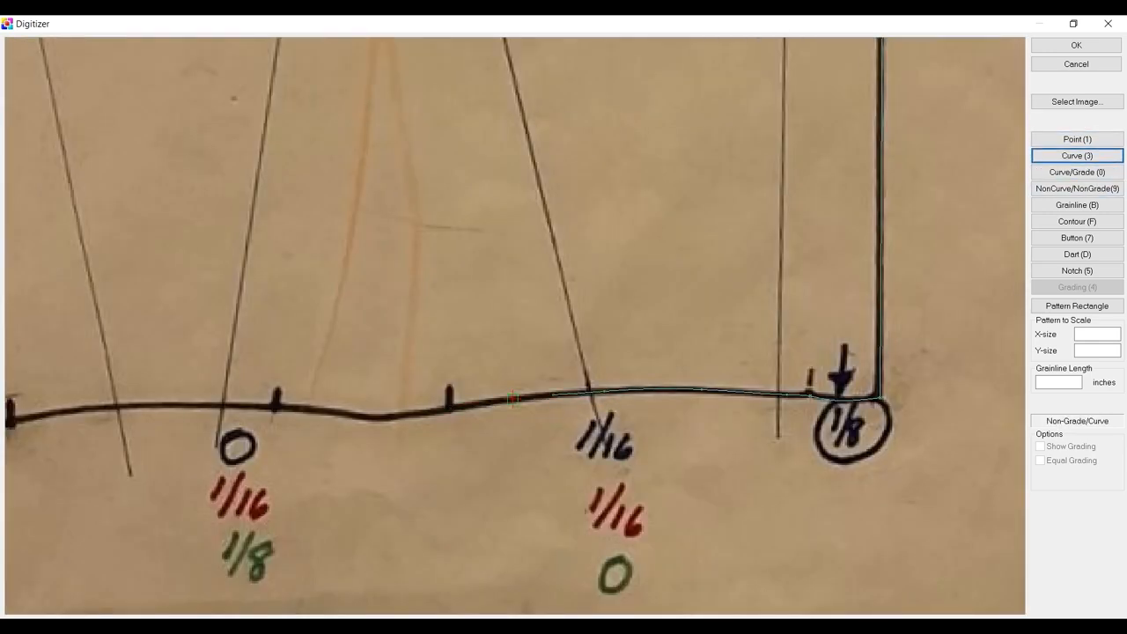